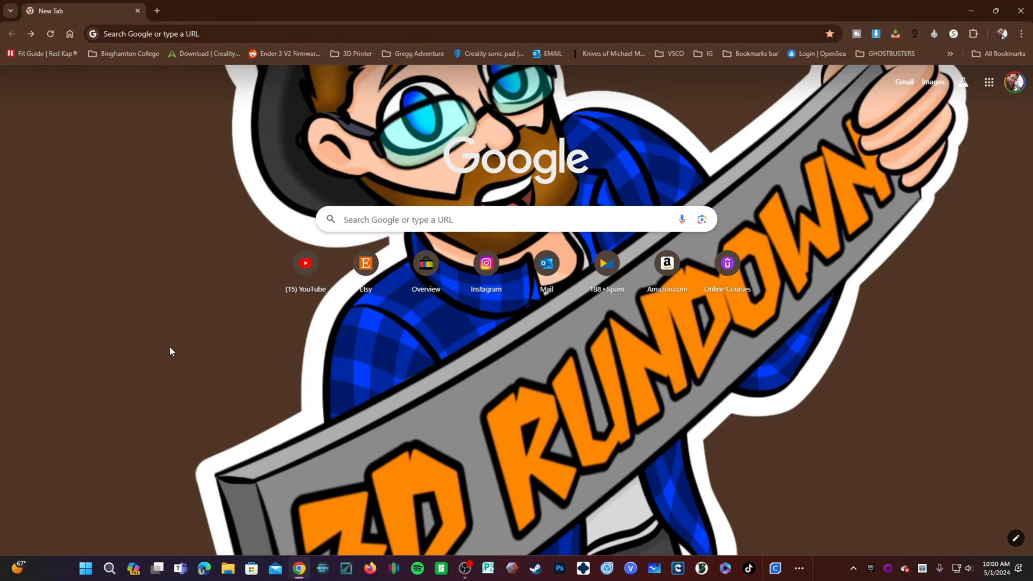
# Search Google for 'creality print 5.0 github' from the suggestion list.
pyautogui.click(514, 220)
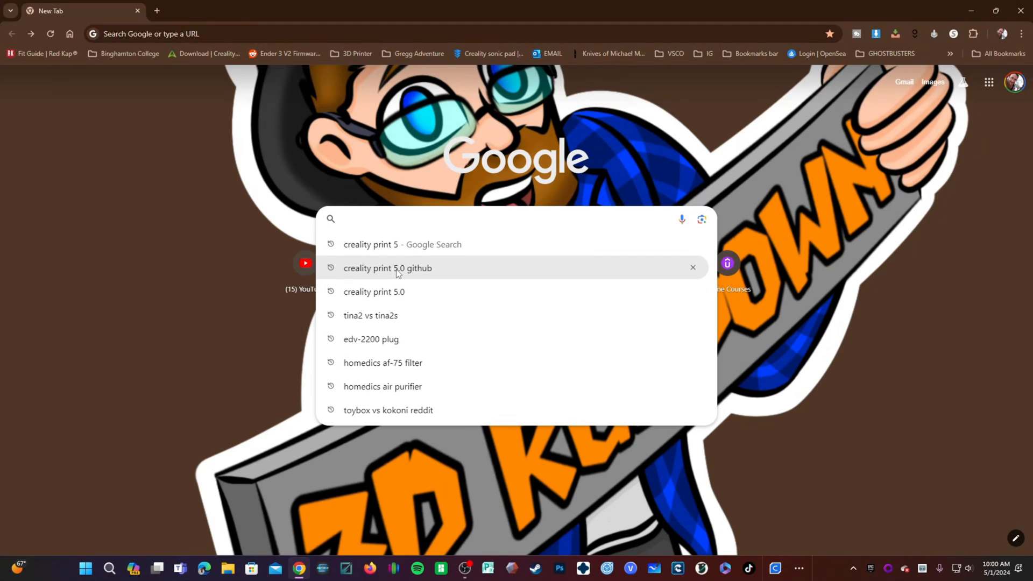
pyautogui.click(387, 268)
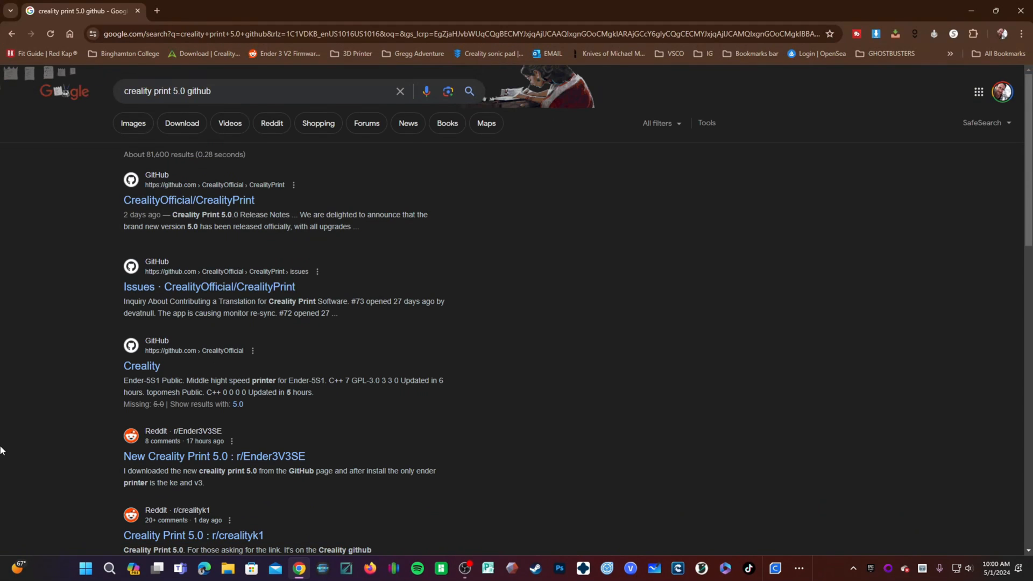
pyautogui.moveTo(189, 200)
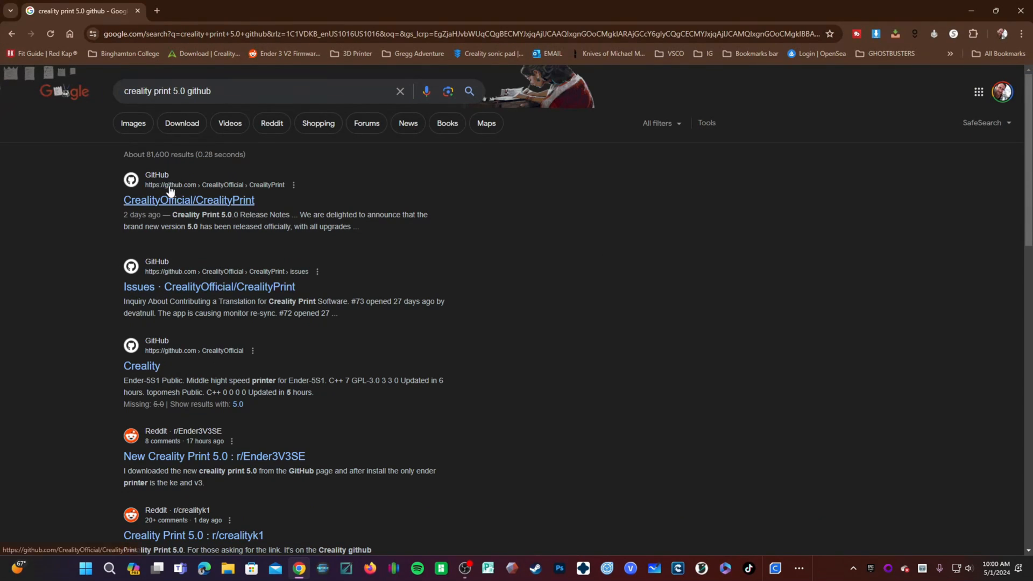
pyautogui.moveTo(273, 242)
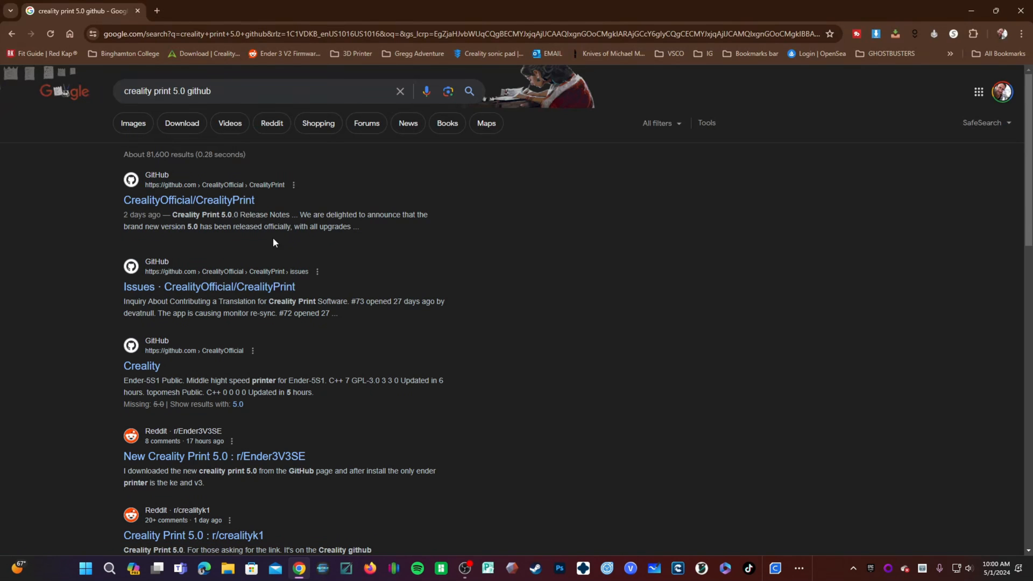
# Go to the CrealityOfficial/CrealityPrint repository and scroll down to its Releases section.
pyautogui.click(189, 200)
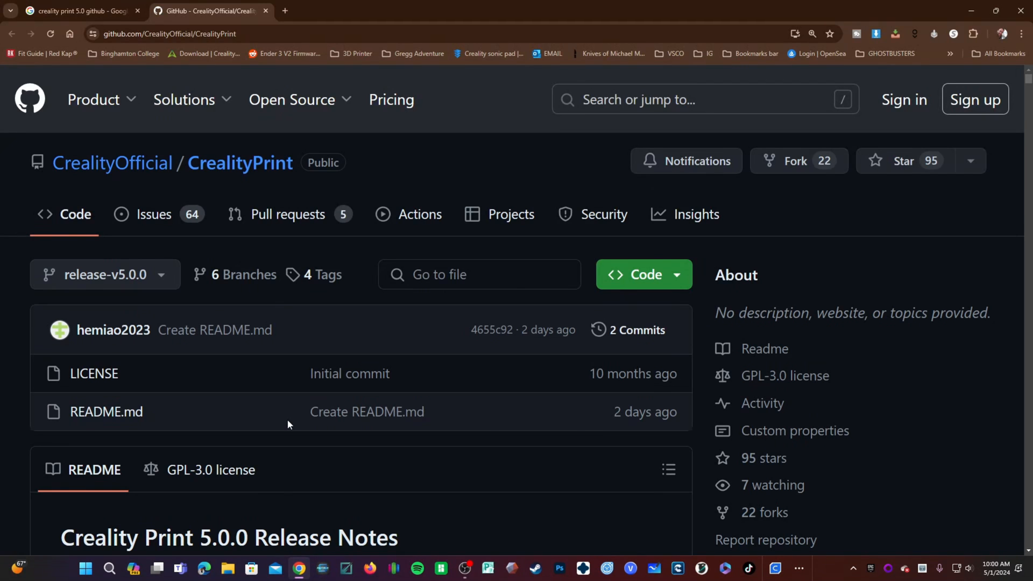
pyautogui.scroll(-3)
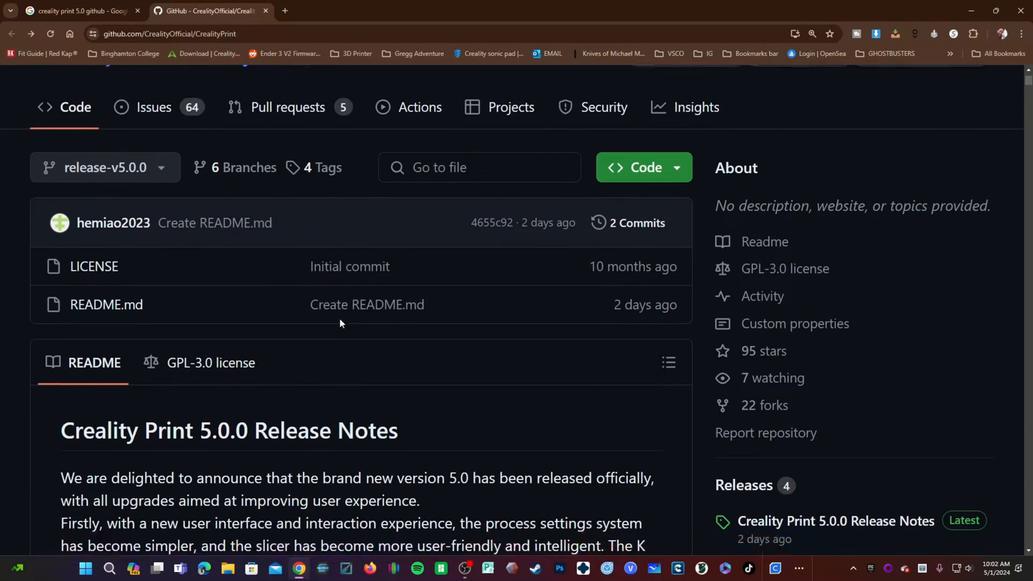
pyautogui.scroll(-3)
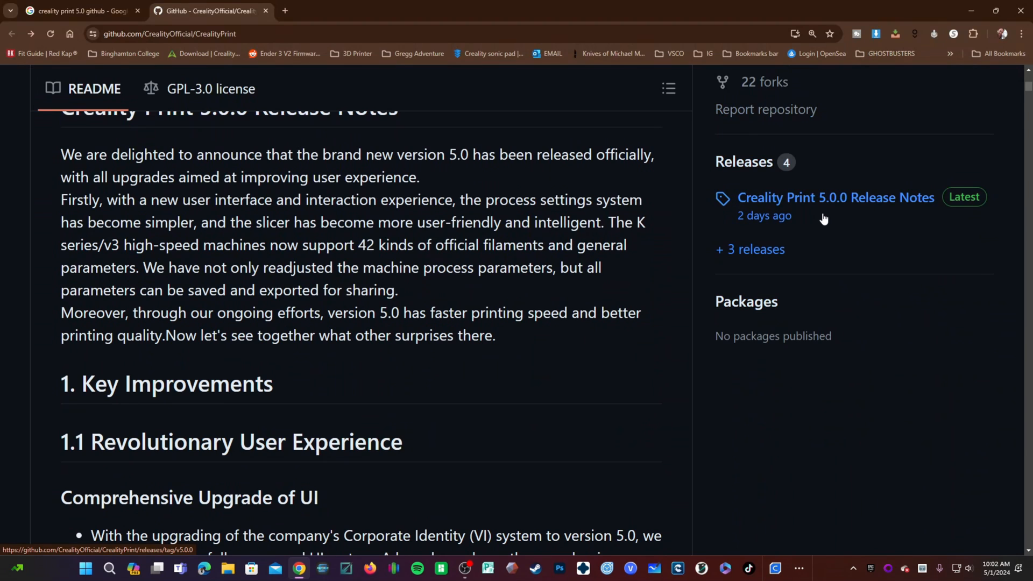
pyautogui.moveTo(828, 207)
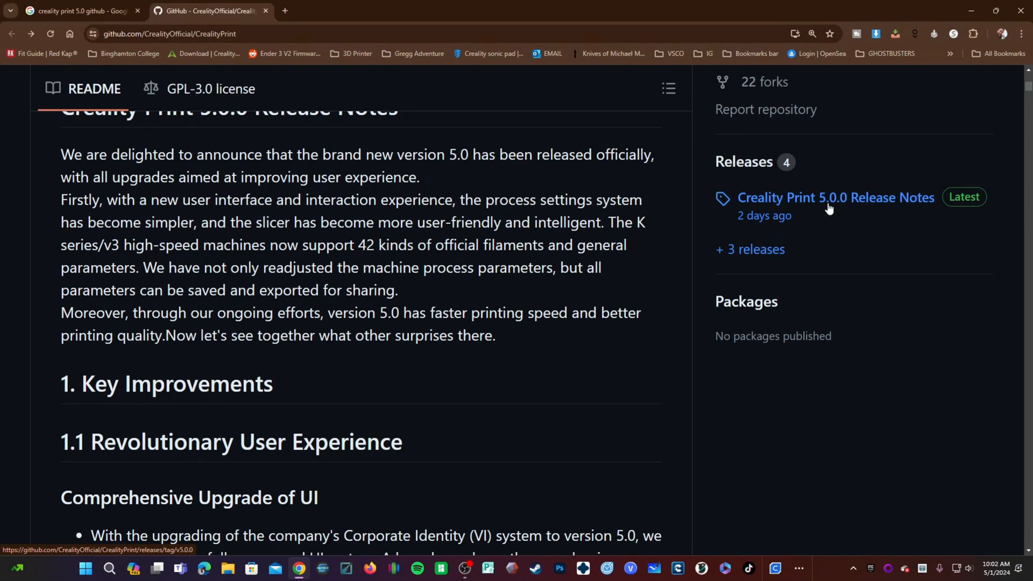
pyautogui.moveTo(820, 208)
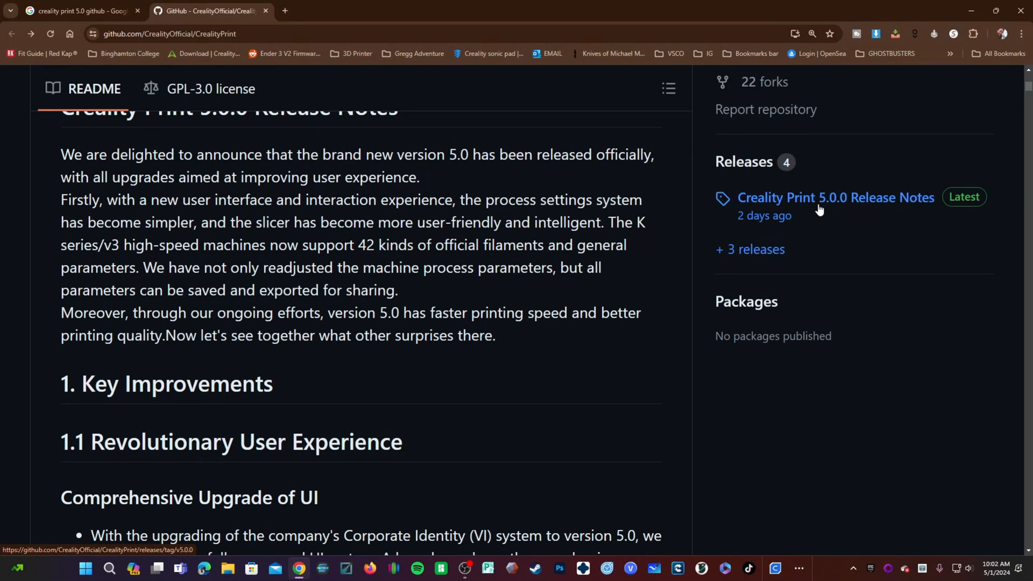
# Download Creality_Print-v5.0.0.8636-win64-Release.exe from the 5.0.0 release assets and run it from Chrome downloads.
pyautogui.click(835, 197)
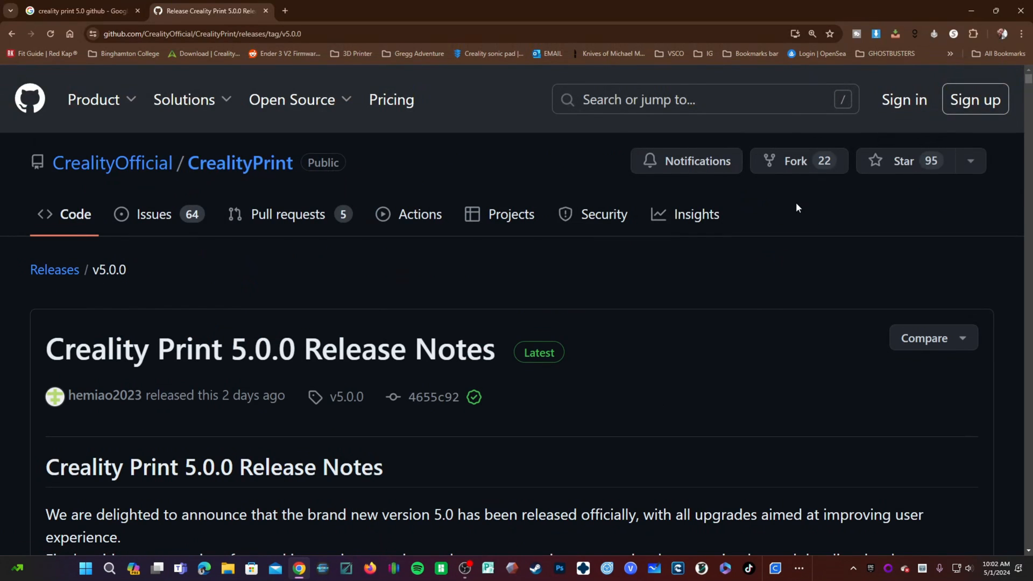
pyautogui.moveTo(432, 177)
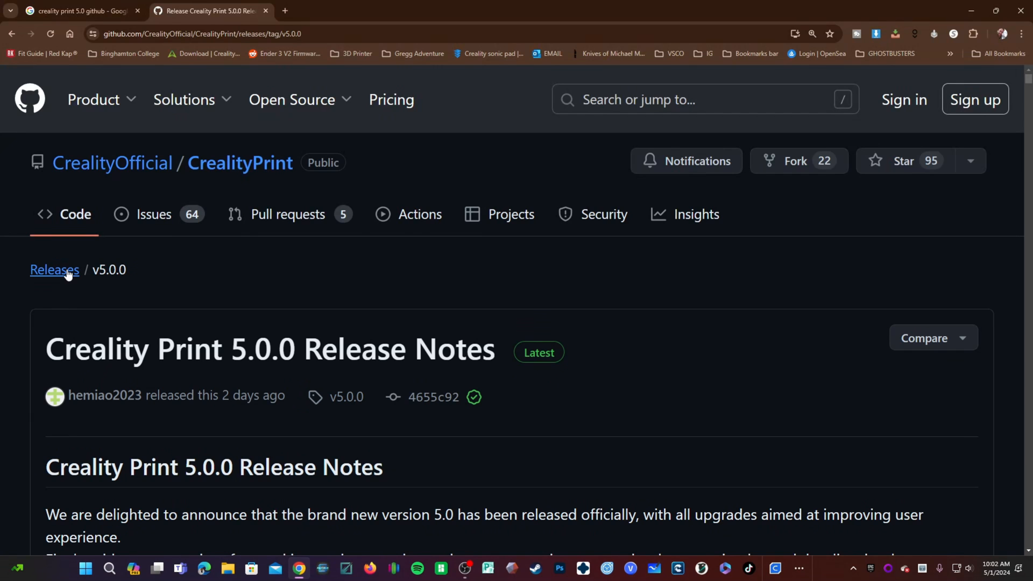
pyautogui.moveTo(109, 281)
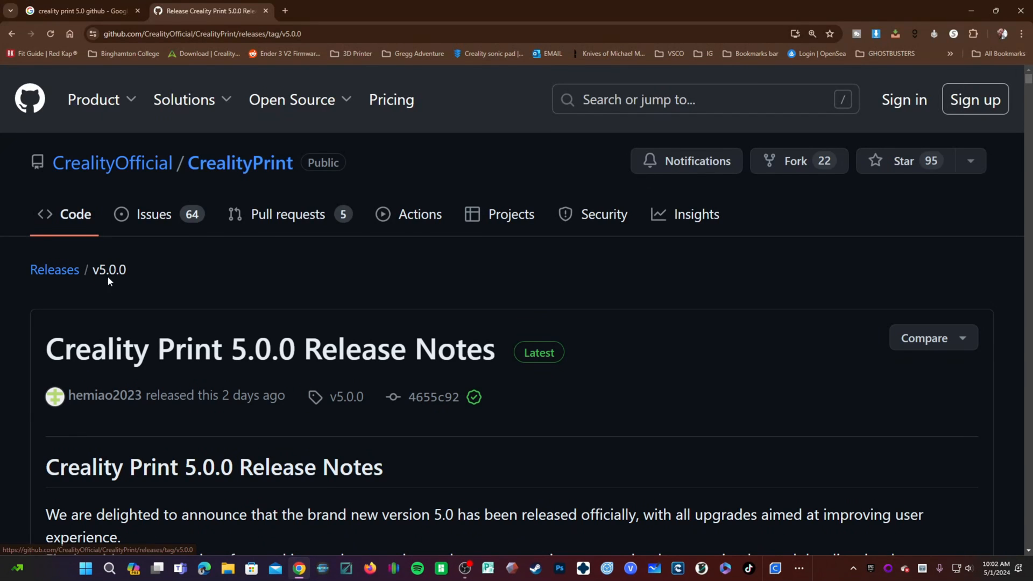
pyautogui.scroll(-3)
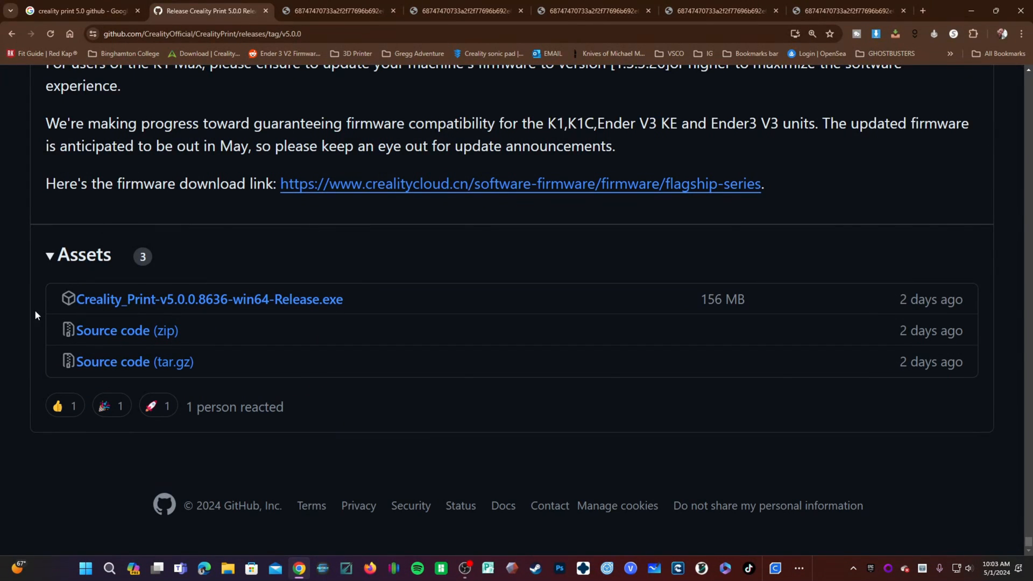
pyautogui.moveTo(209, 299)
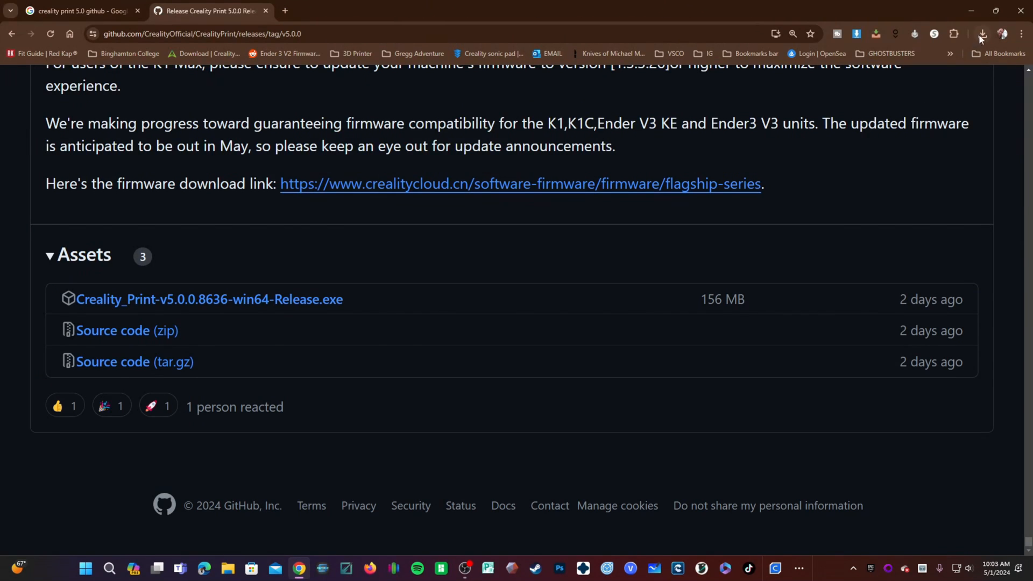
pyautogui.click(981, 33)
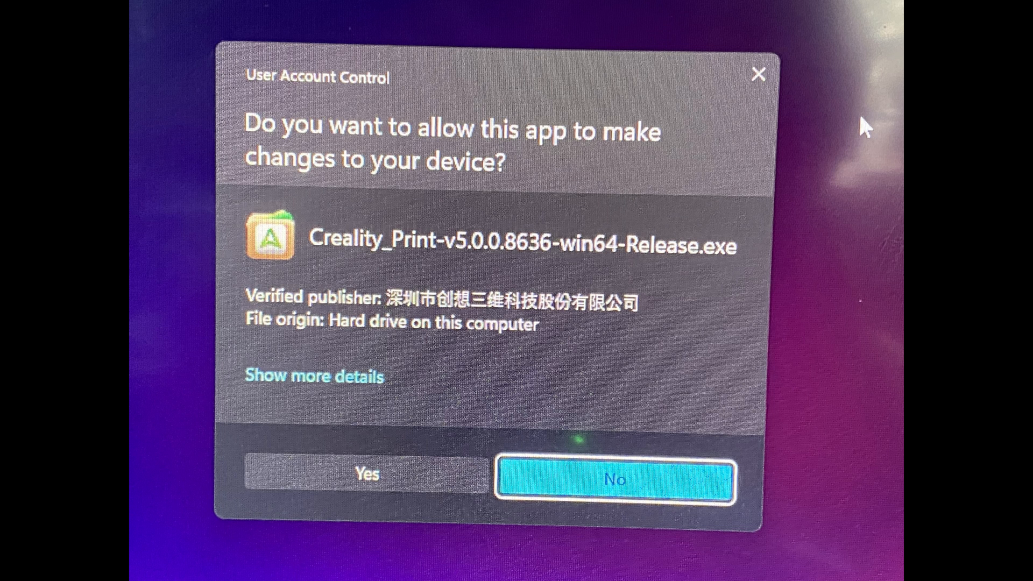
# Allow the installer to run, accept the license and keep the default install folder.
pyautogui.click(365, 478)
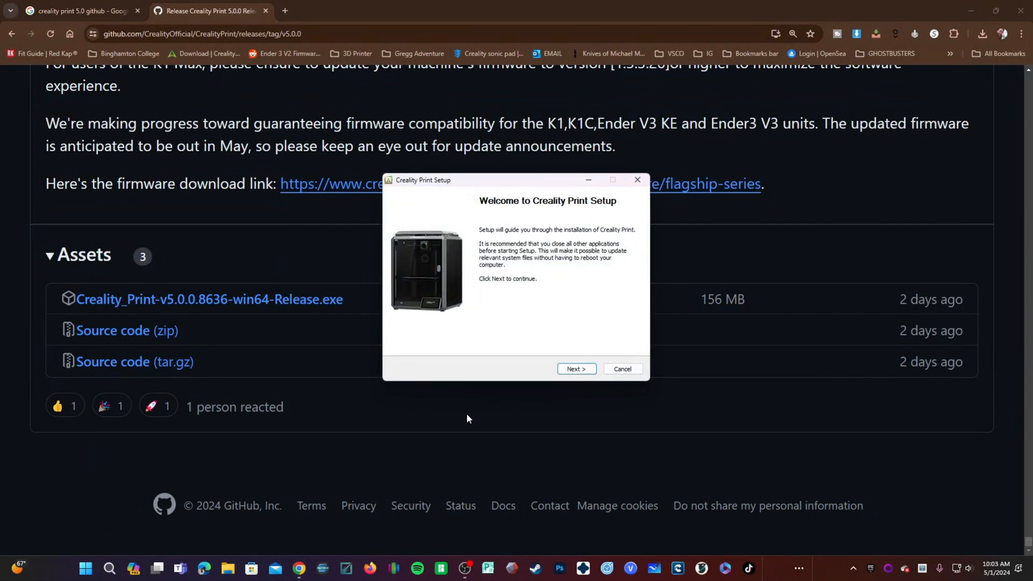
pyautogui.click(576, 369)
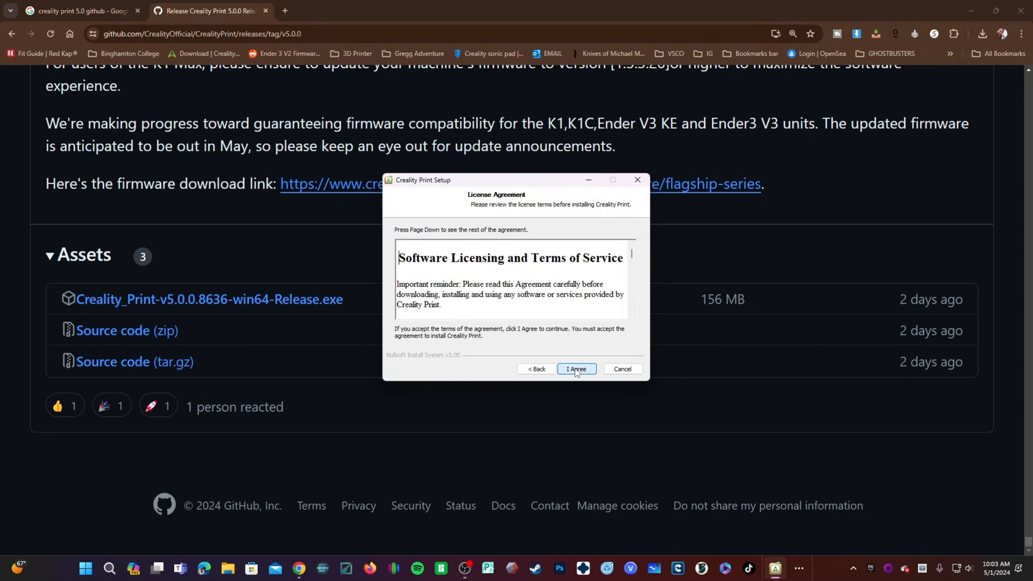
pyautogui.click(575, 369)
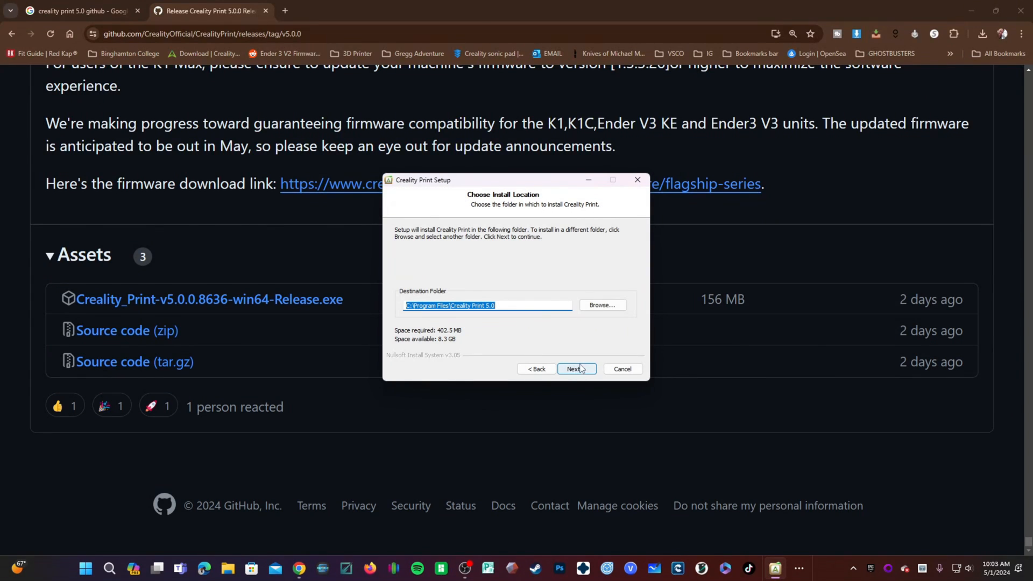
pyautogui.click(574, 368)
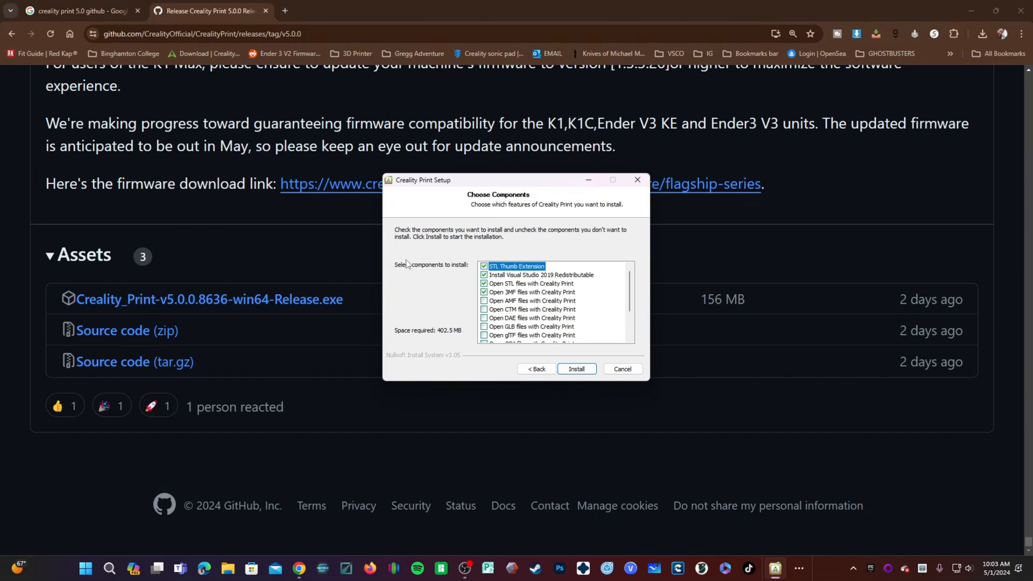
pyautogui.moveTo(462, 240)
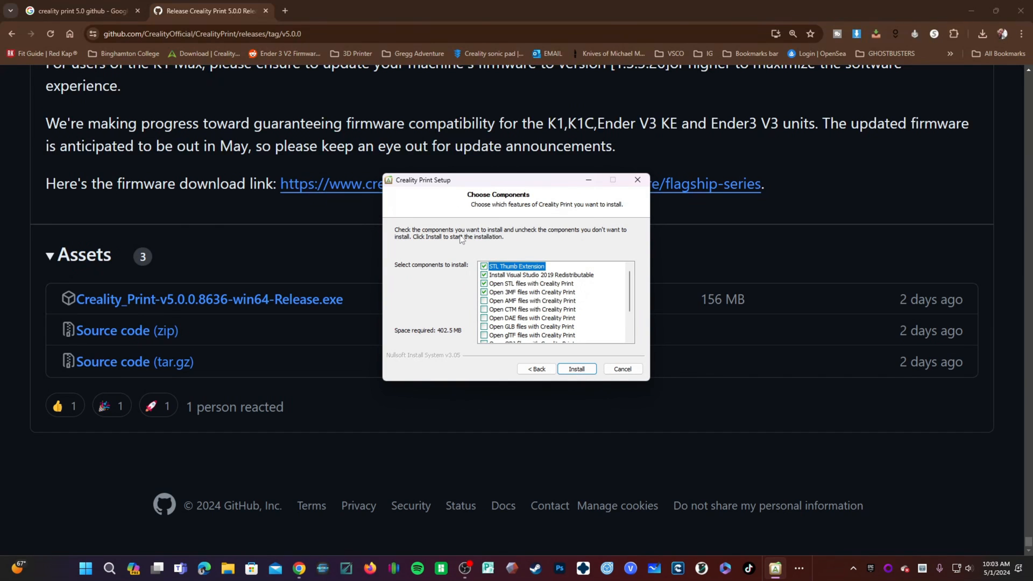
pyautogui.moveTo(619, 284)
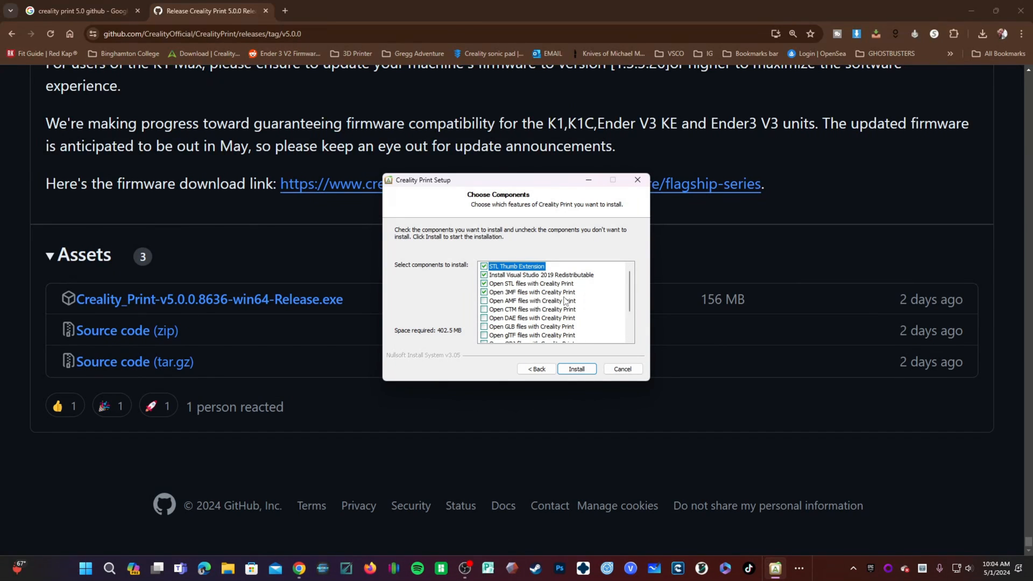
pyautogui.moveTo(527, 303)
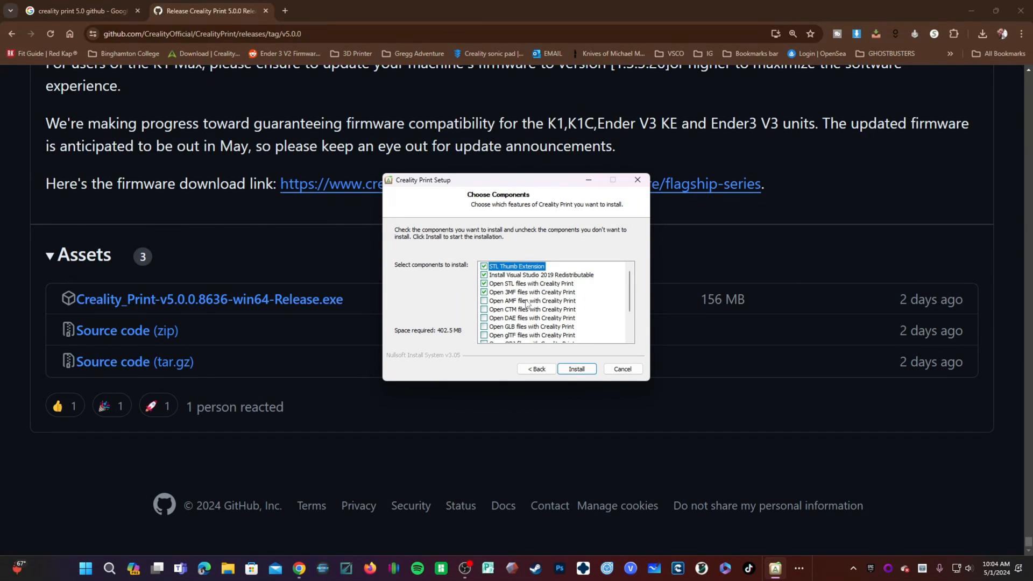
# Leave STL Thumb Extension, VS 2019 Redistributable, Open STL and Open 3MF checked as components.
pyautogui.click(531, 292)
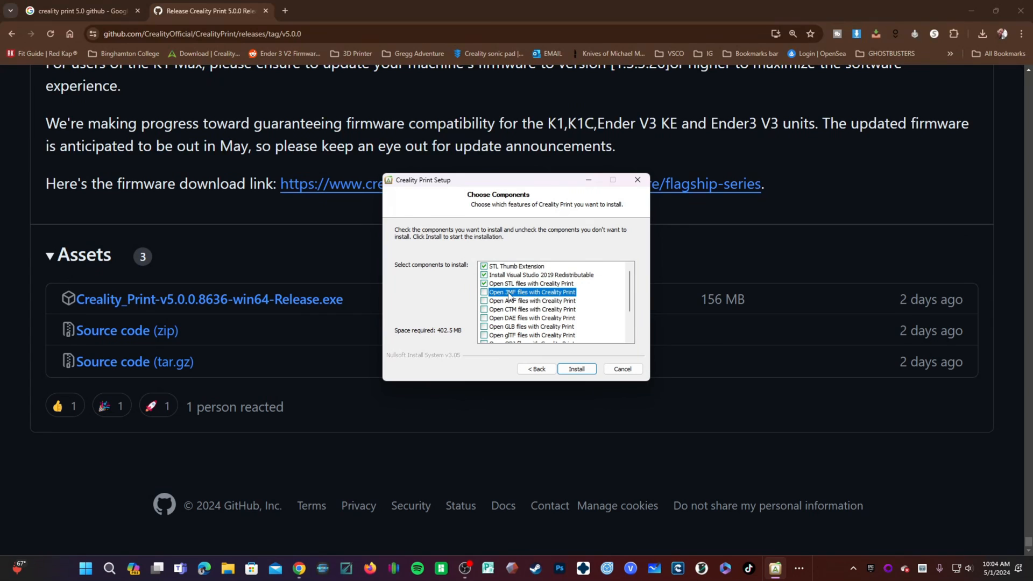
pyautogui.click(484, 292)
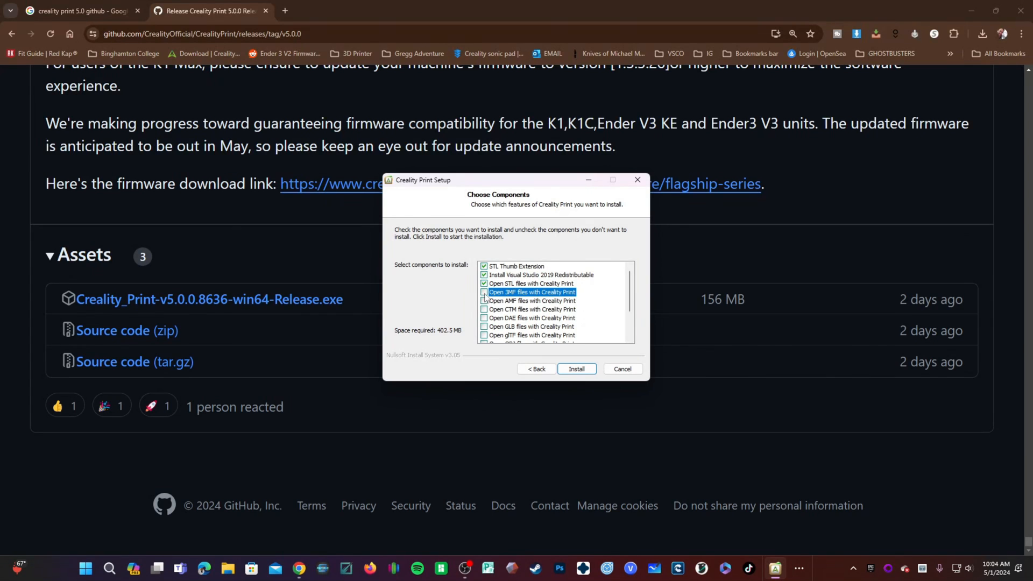
pyautogui.moveTo(424, 315)
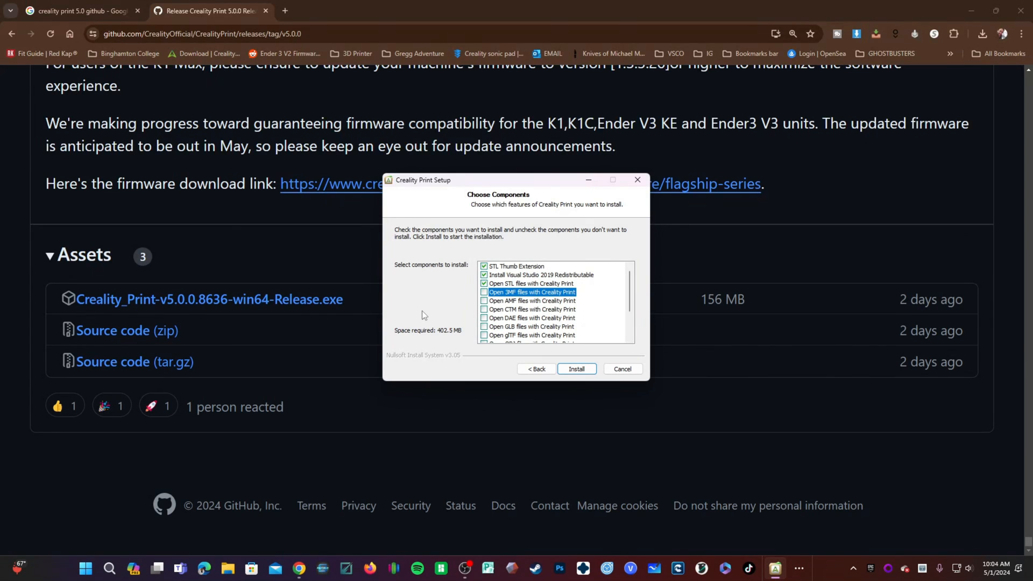
pyautogui.click(530, 283)
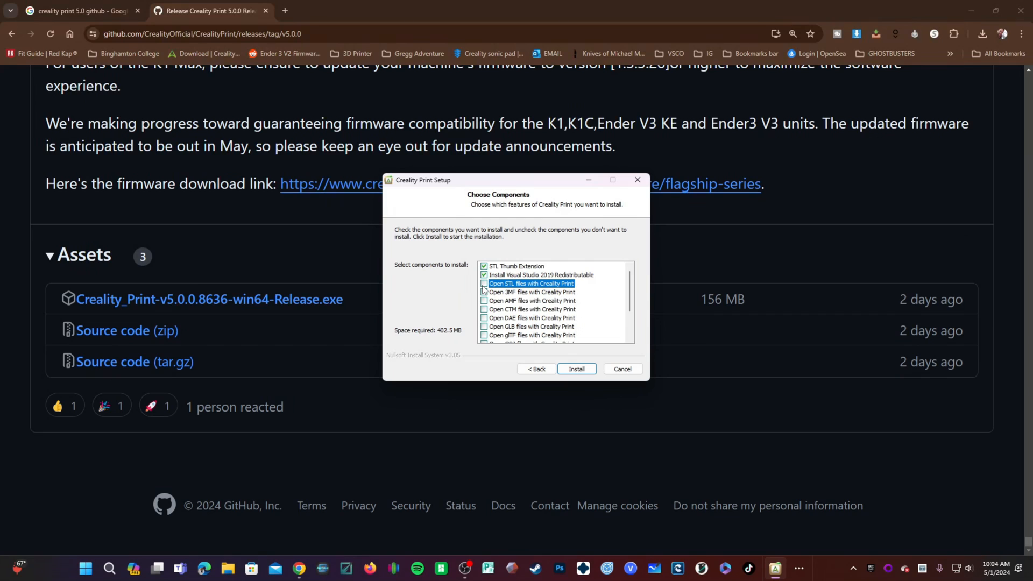
pyautogui.moveTo(446, 301)
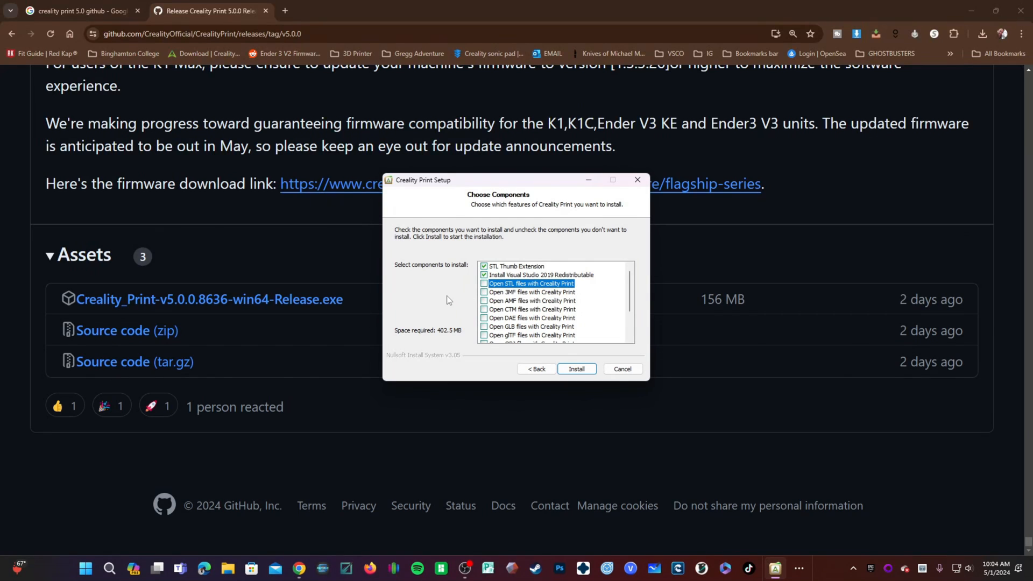
pyautogui.moveTo(477, 295)
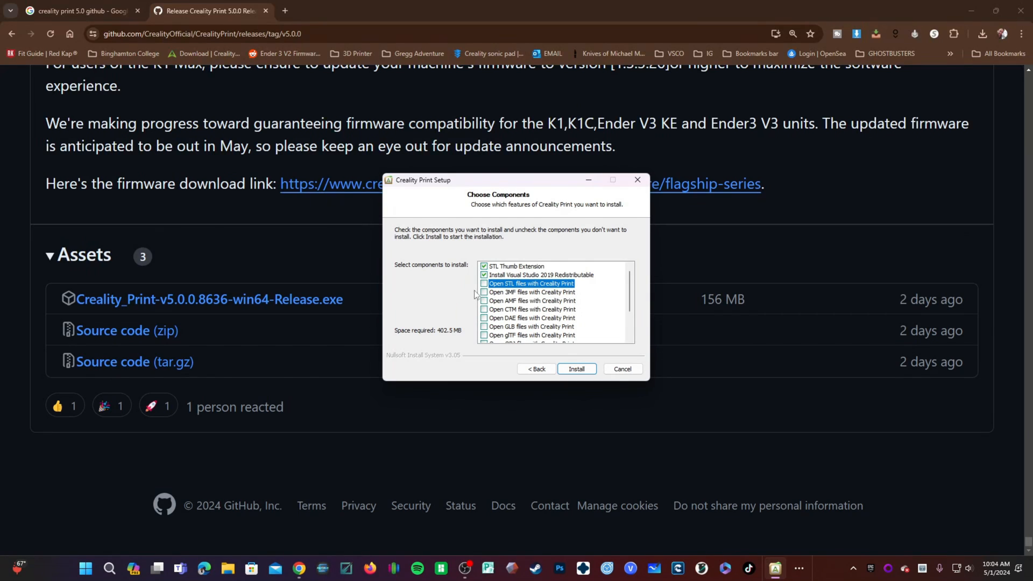
pyautogui.moveTo(542, 315)
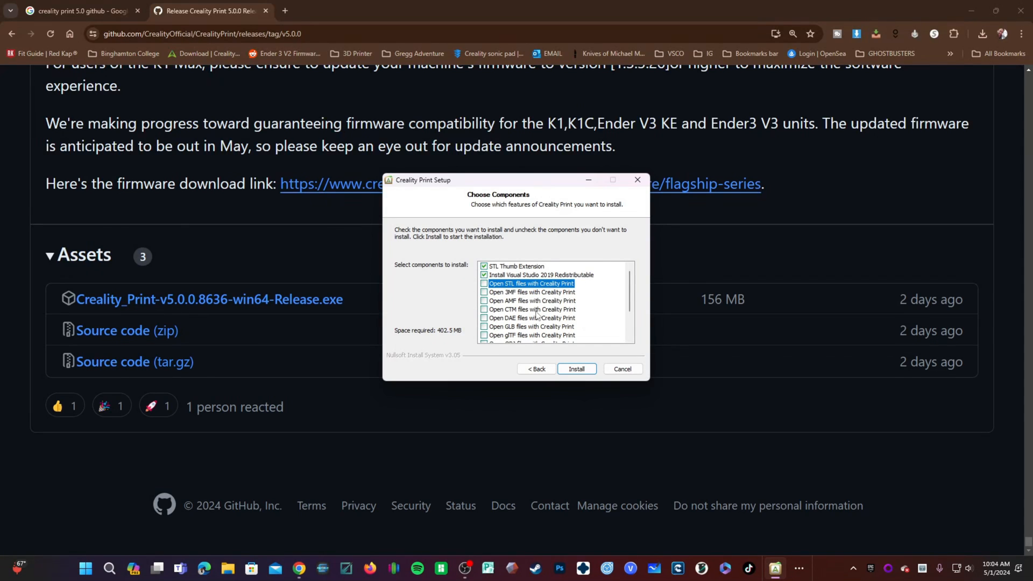
pyautogui.moveTo(533, 245)
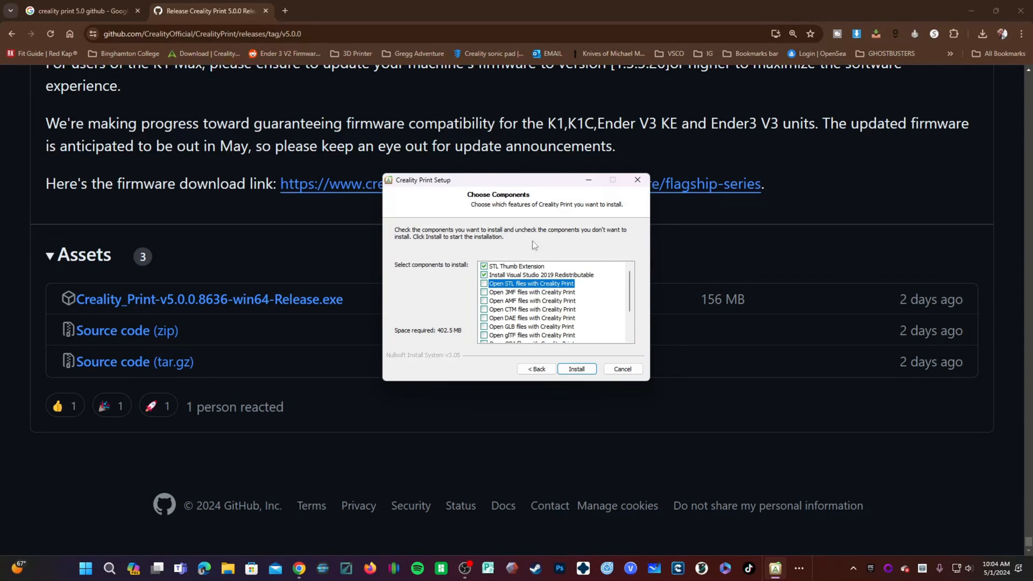
pyautogui.moveTo(424, 283)
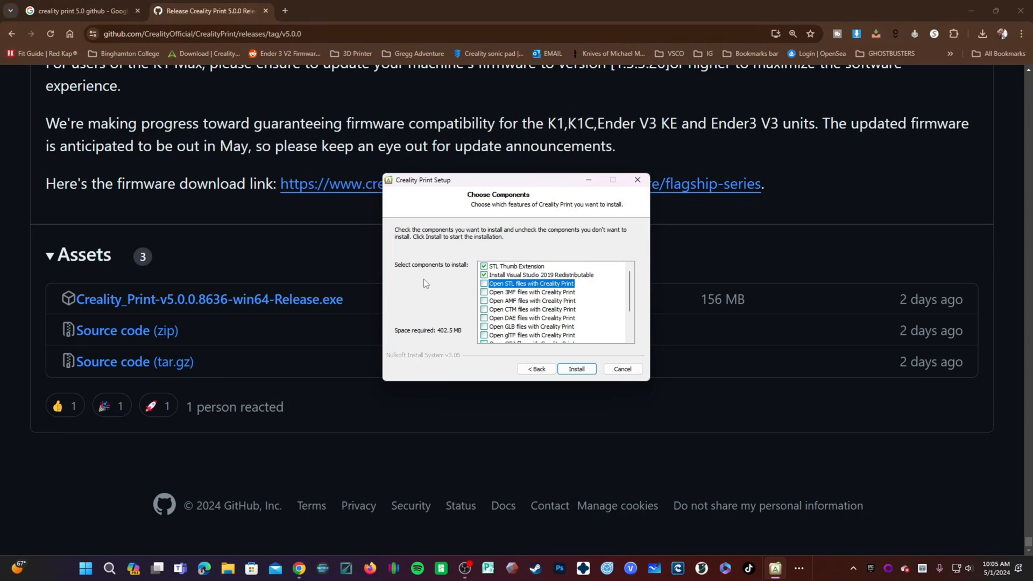
pyautogui.click(531, 292)
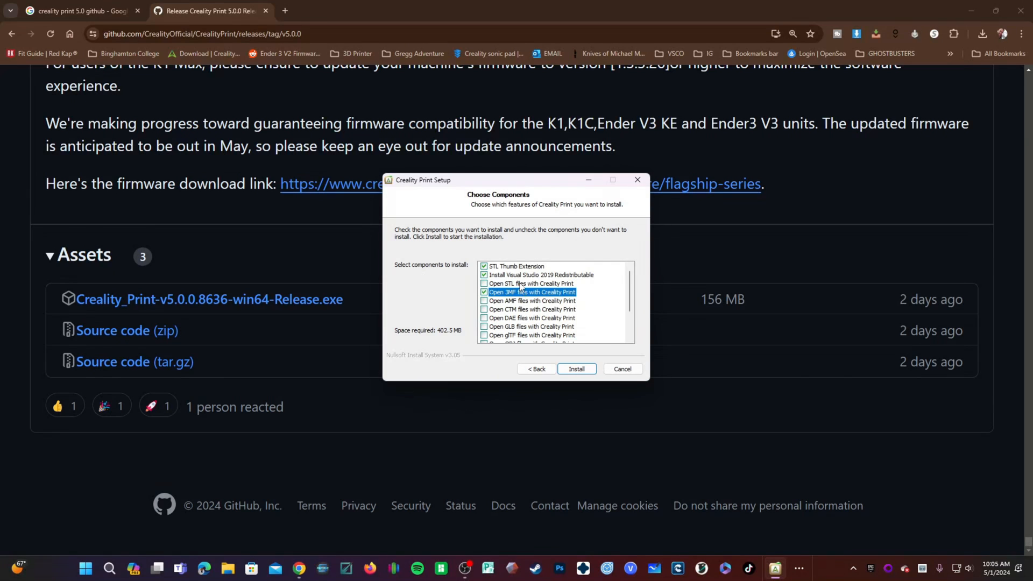
pyautogui.click(484, 283)
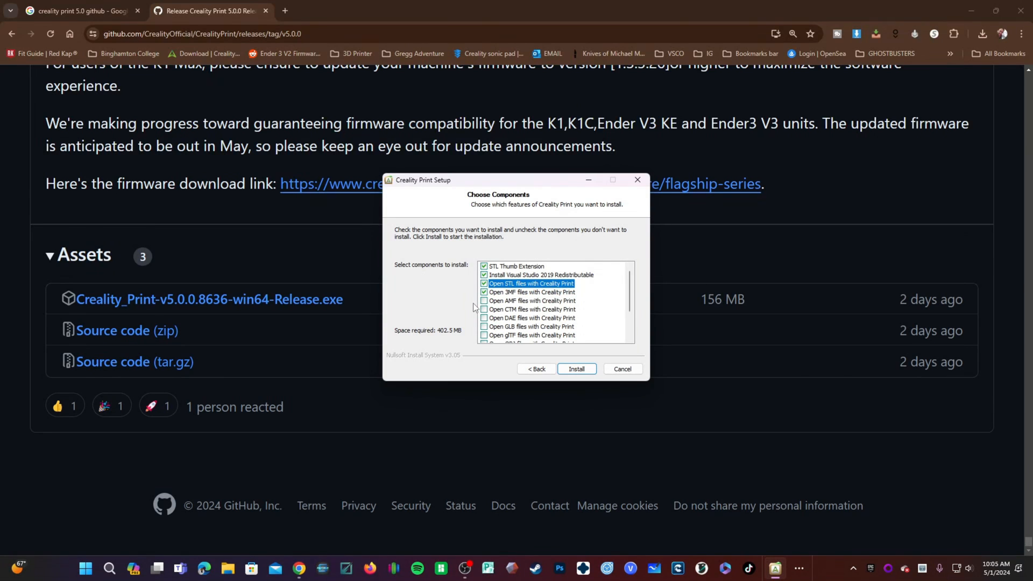
pyautogui.click(484, 300)
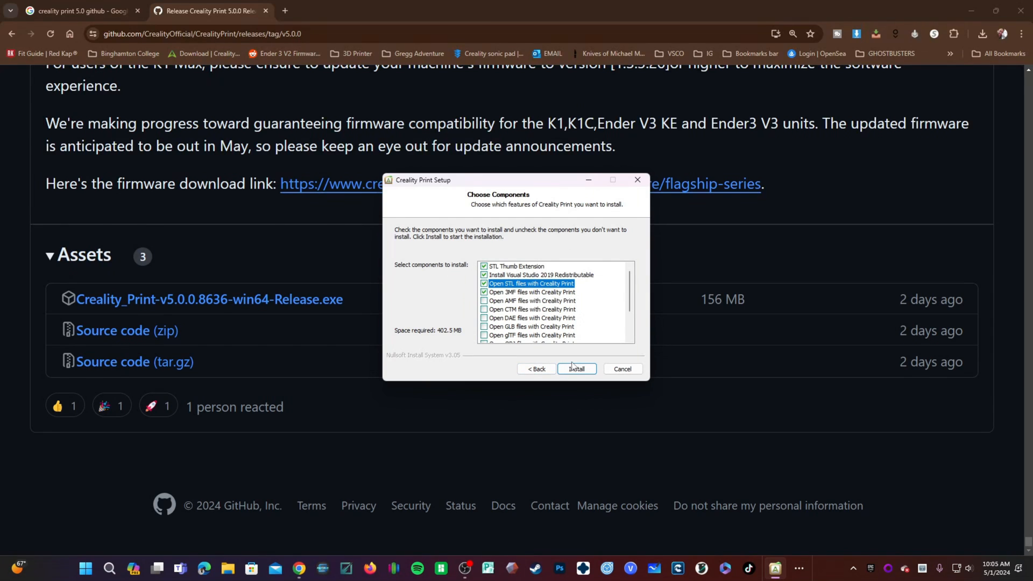
# Install the selected components and finish setup with Run Creality Print left checked.
pyautogui.click(575, 369)
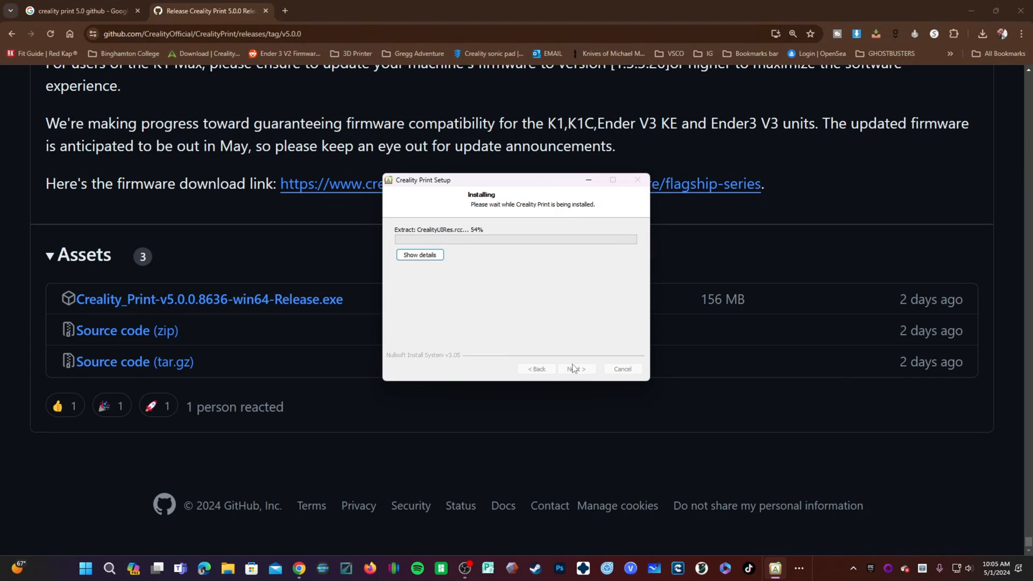
pyautogui.click(418, 255)
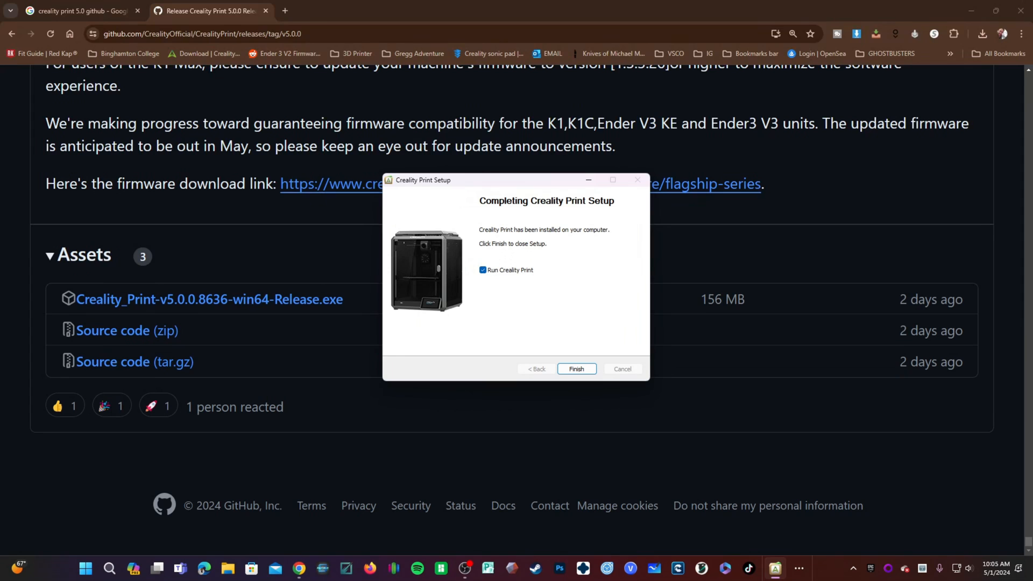
pyautogui.click(574, 369)
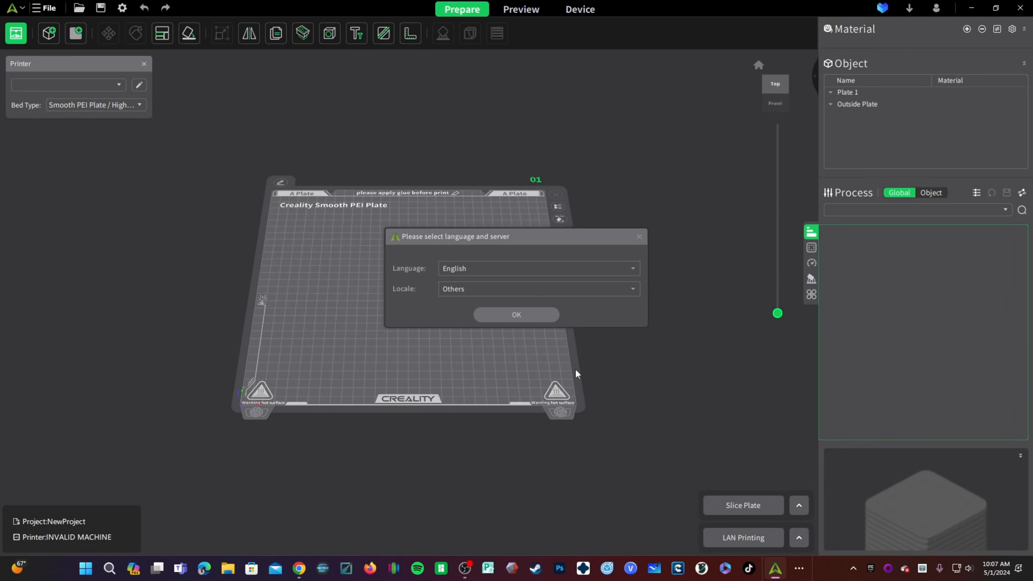
pyautogui.moveTo(26, 34)
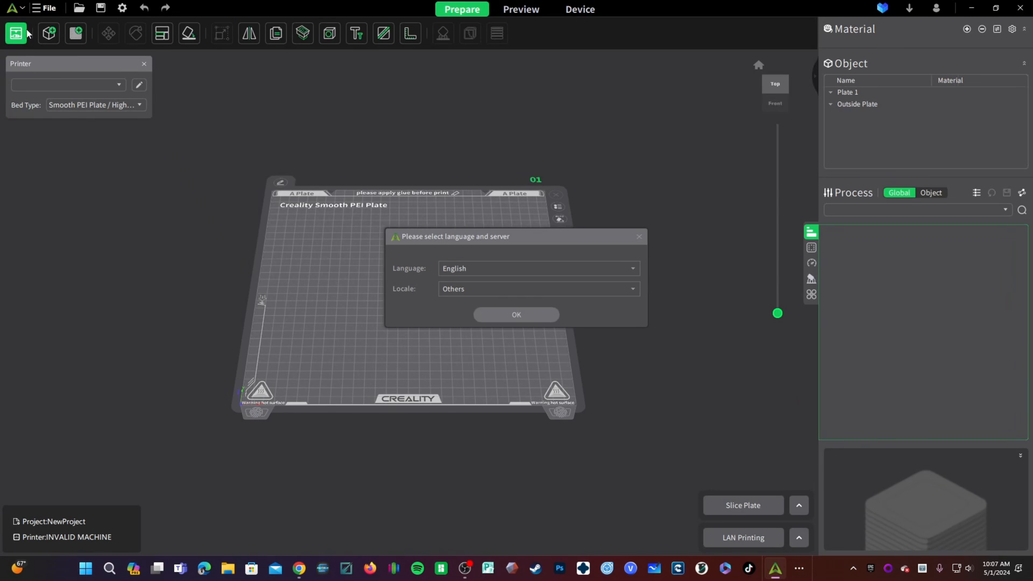
pyautogui.moveTo(435, 315)
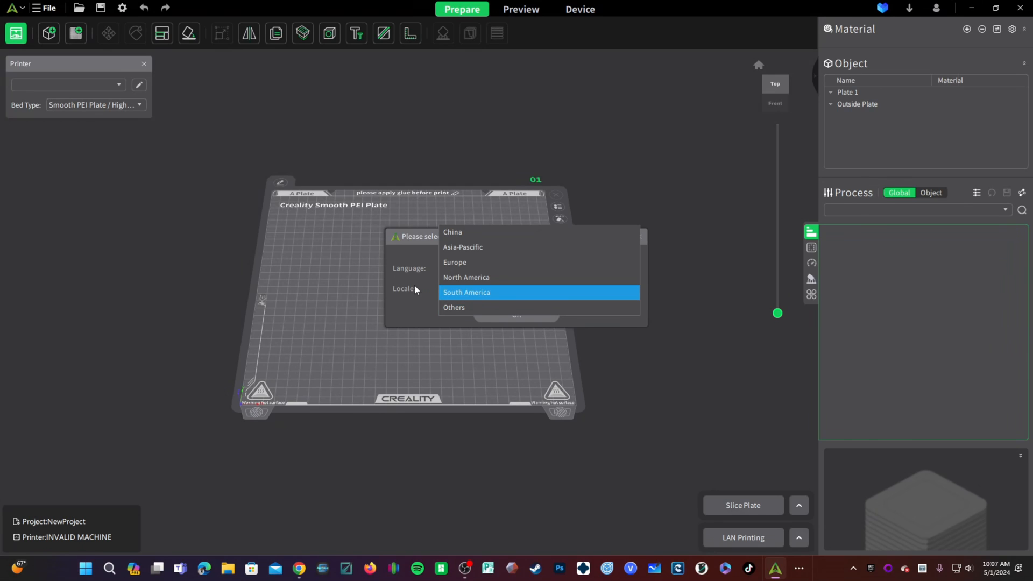
# Keep locale as Others, choose North America as server region, and continue to Add Printer.
pyautogui.click(454, 308)
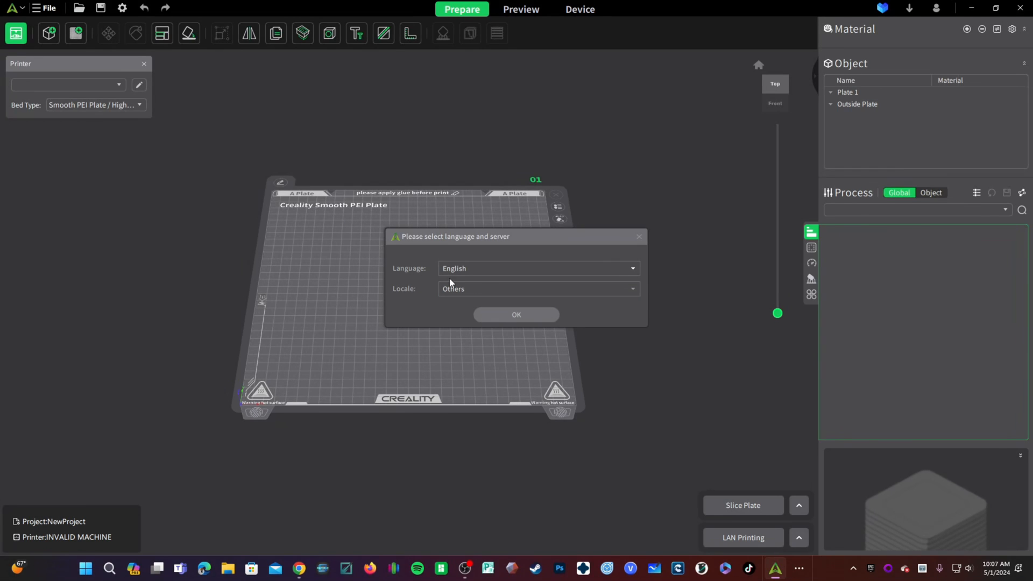
pyautogui.click(536, 288)
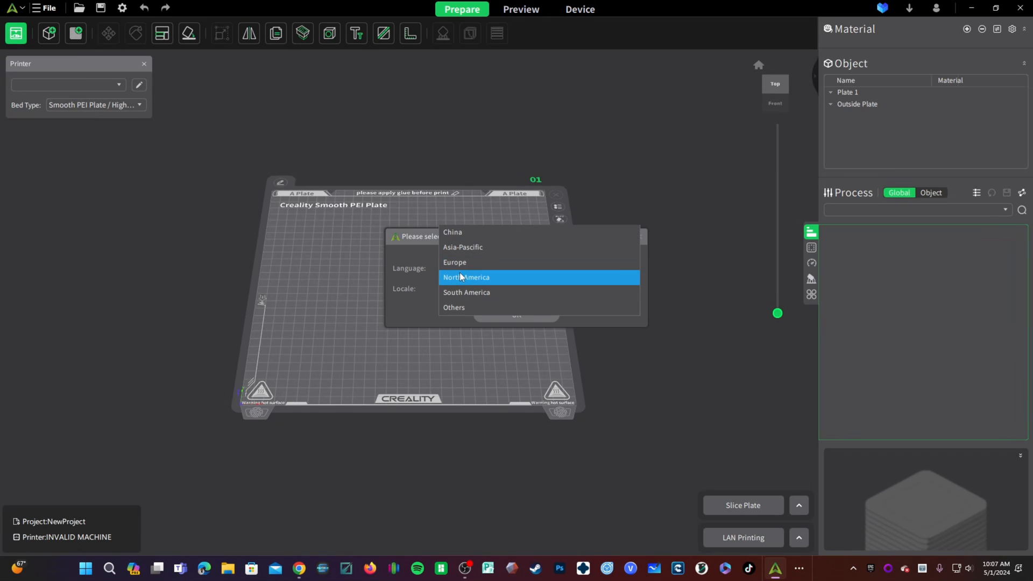
pyautogui.click(465, 277)
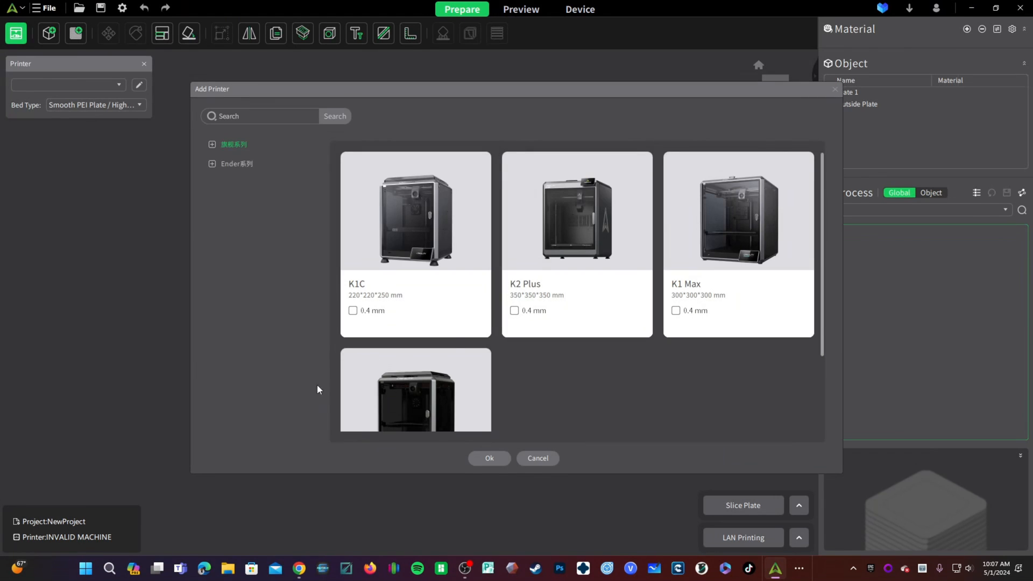